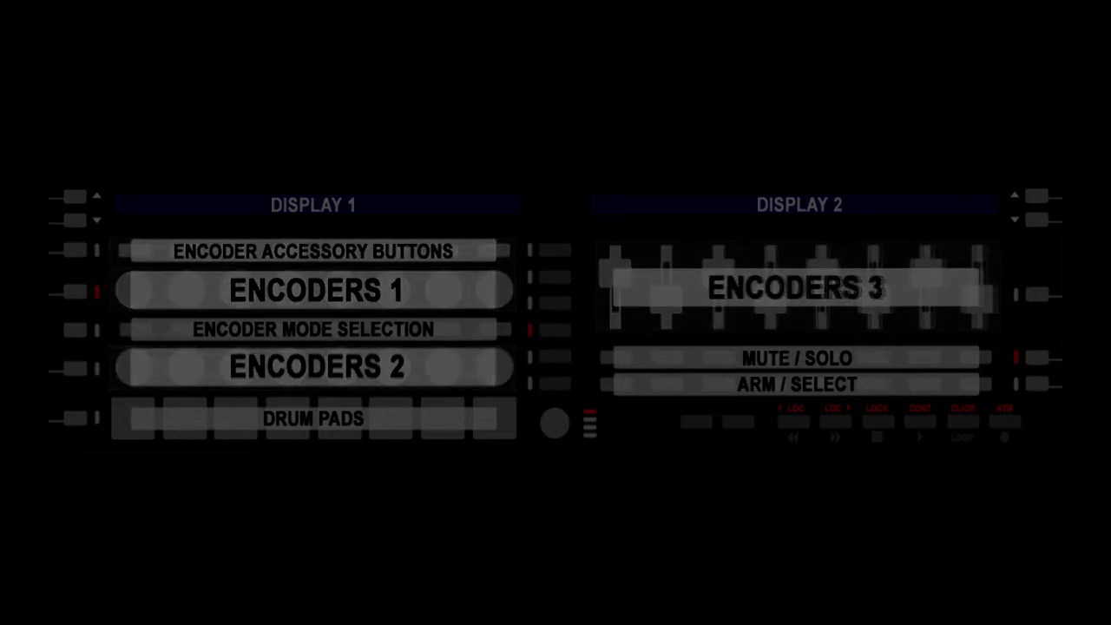
Brighten the Encoder Mode Selection strip to white while the other controller sections stay dimmed
left_click(315, 330)
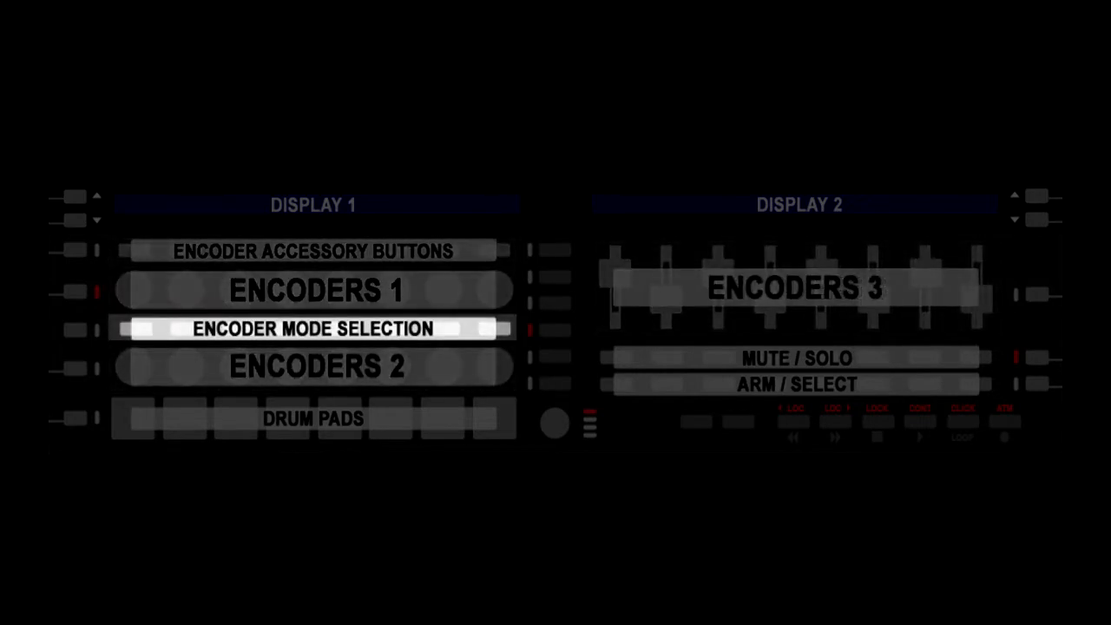